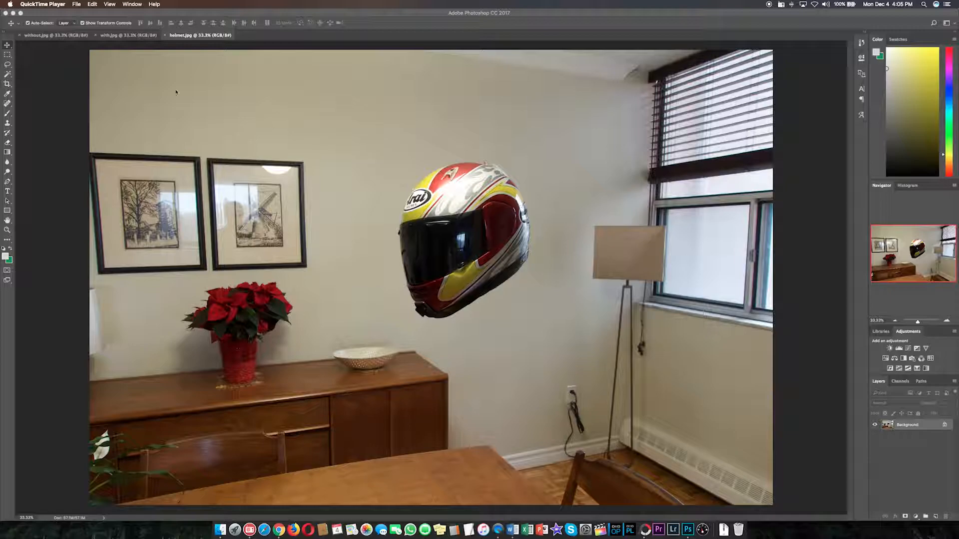
- View the empty dining room photo, then the helmet-on-tripod photo
{"action": "left_click", "coordinate": [54, 35]}
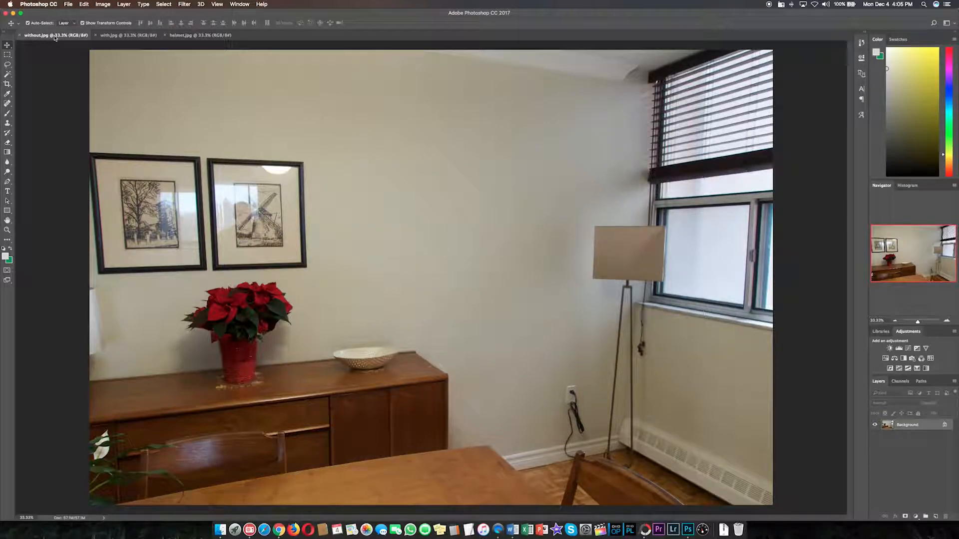
{"action": "mouse_move", "coordinate": [54, 35]}
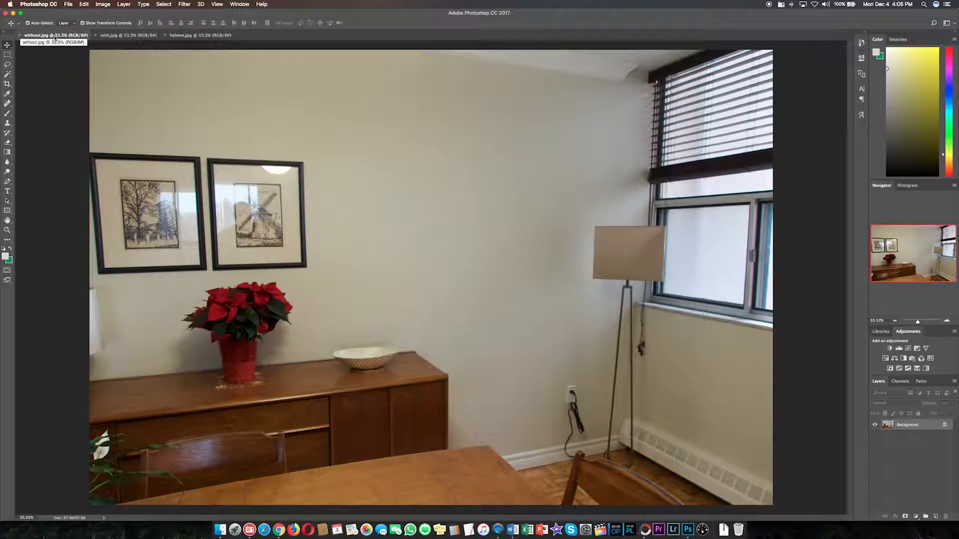
{"action": "left_click", "coordinate": [119, 35]}
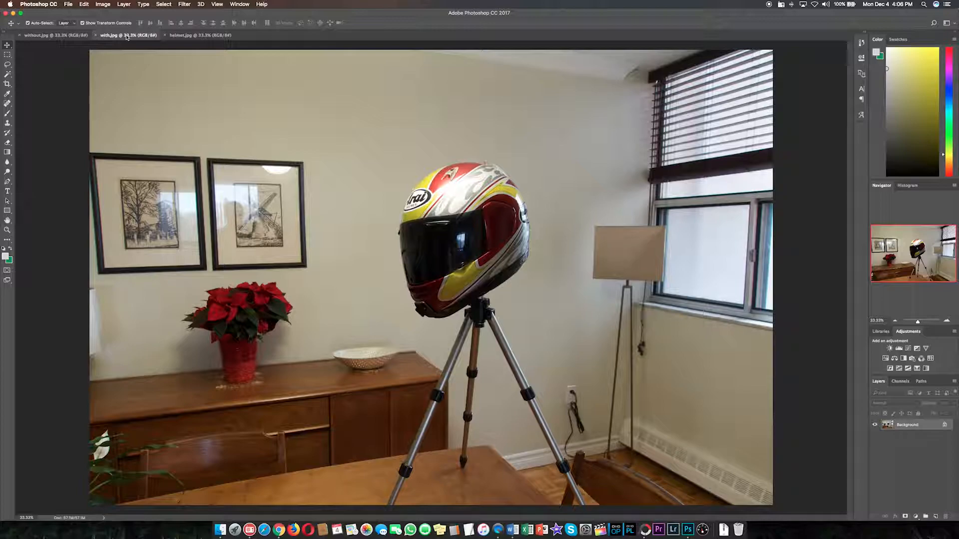
- Bring the with.jpg tripod photo into without.jpg as Layer 1 with a layer mask
{"action": "left_click", "coordinate": [38, 35]}
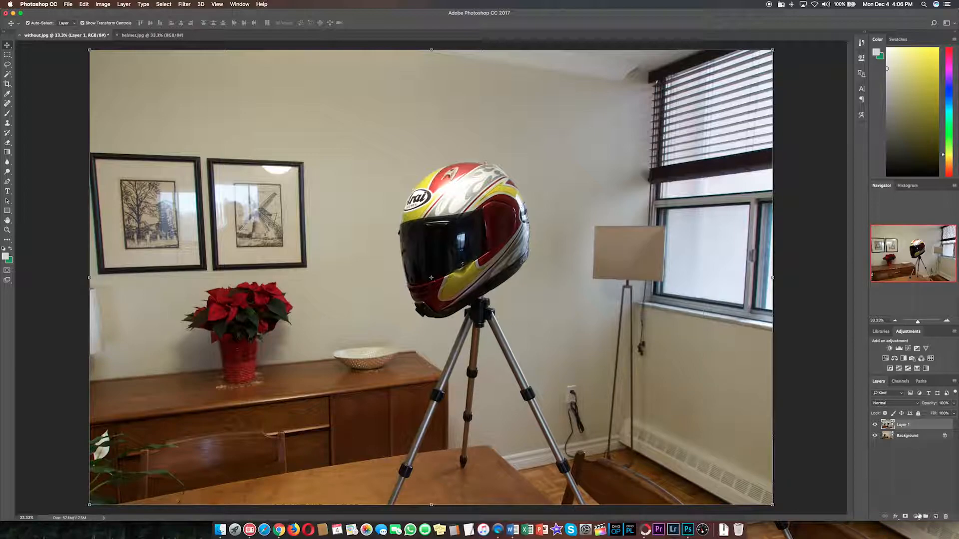
{"action": "mouse_move", "coordinate": [906, 516]}
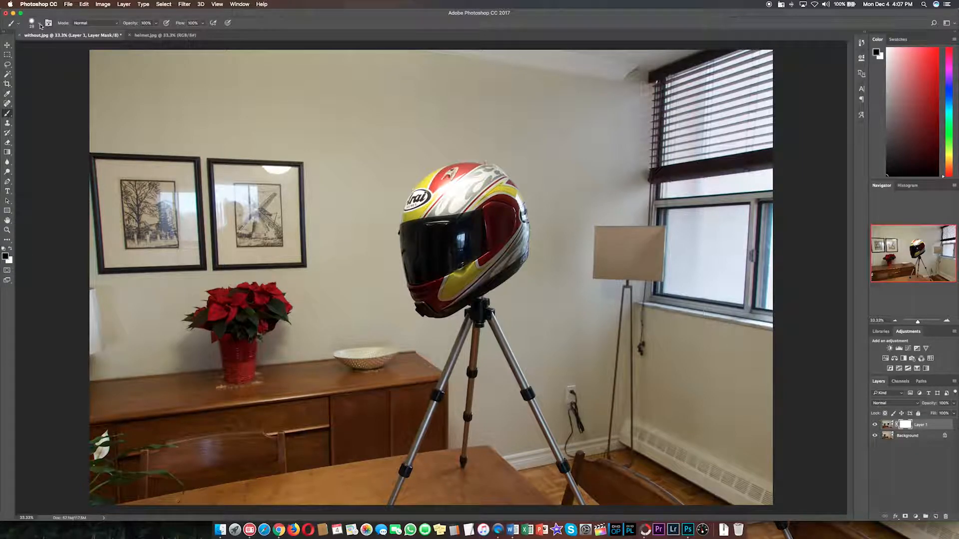
- Set up the brush and paint black over the tripod on Layer 1's mask
{"action": "left_click", "coordinate": [39, 23]}
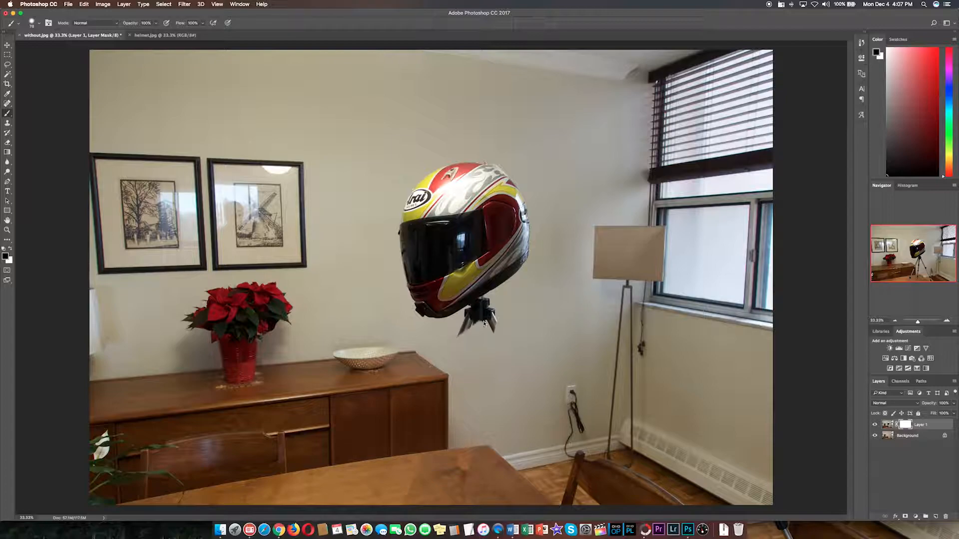
{"action": "left_click", "coordinate": [480, 318]}
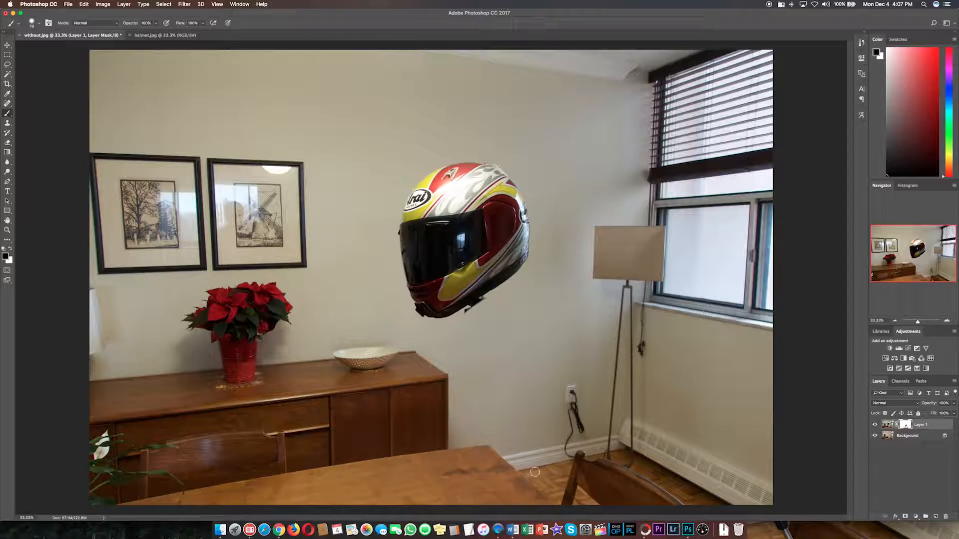
{"action": "mouse_move", "coordinate": [512, 496]}
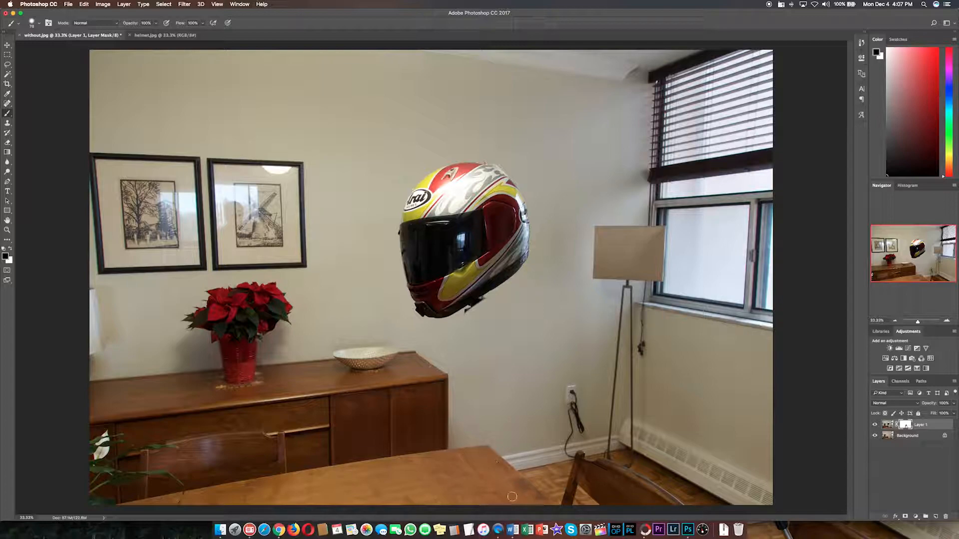
{"action": "mouse_move", "coordinate": [589, 486]}
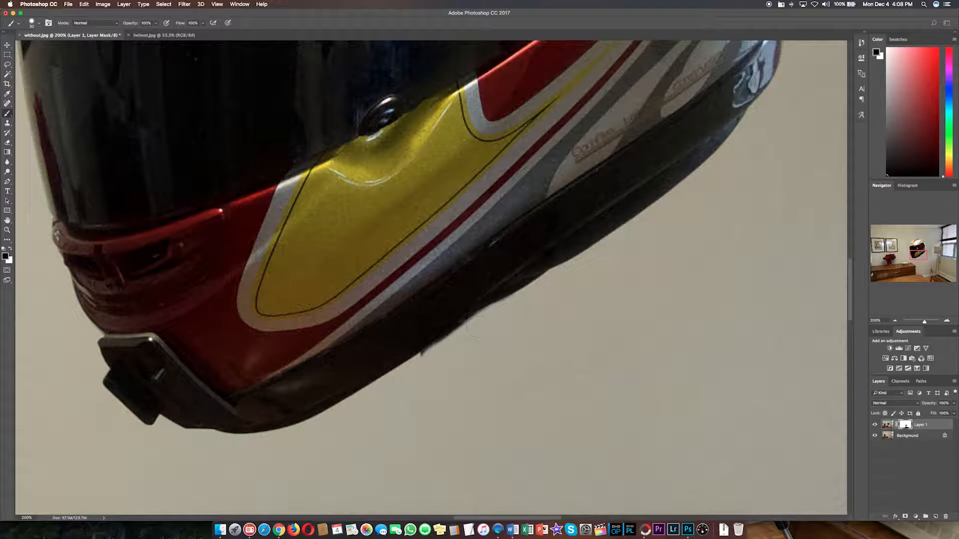
{"action": "mouse_move", "coordinate": [428, 359]}
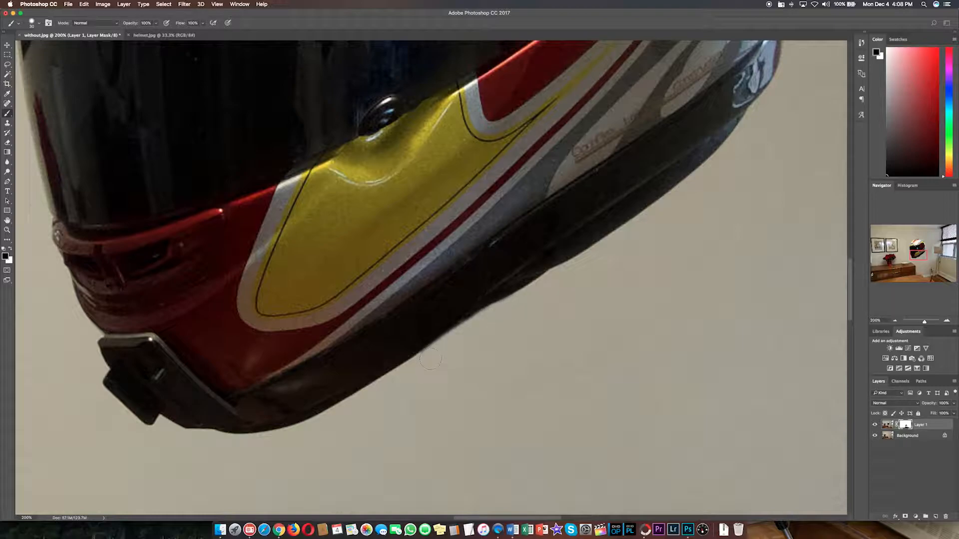